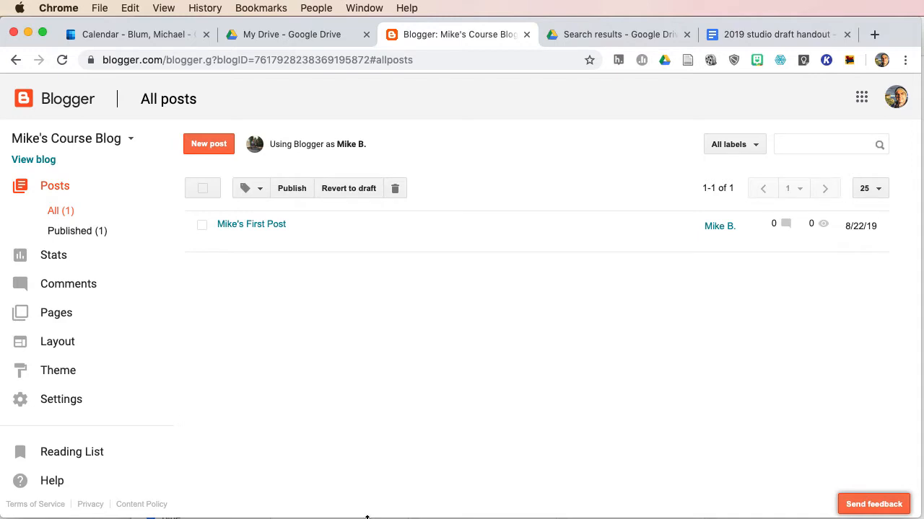
pyautogui.moveTo(205, 488)
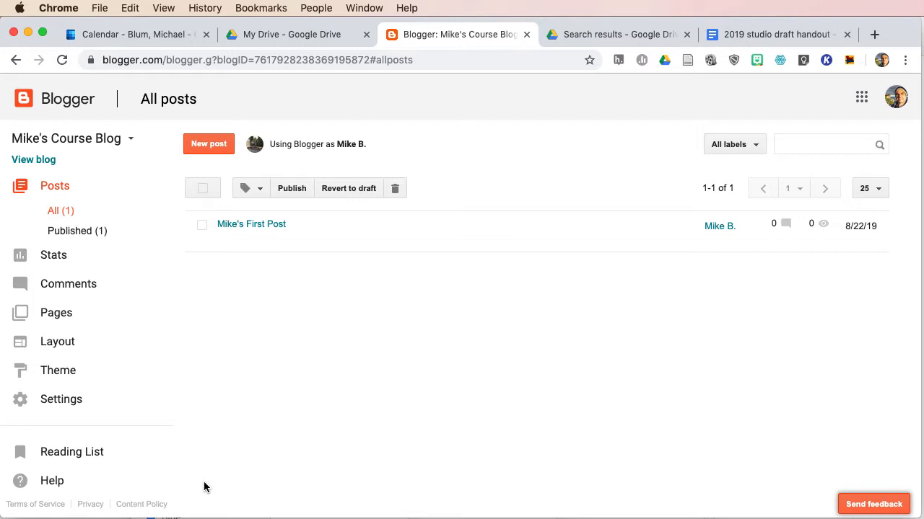
pyautogui.moveTo(120, 185)
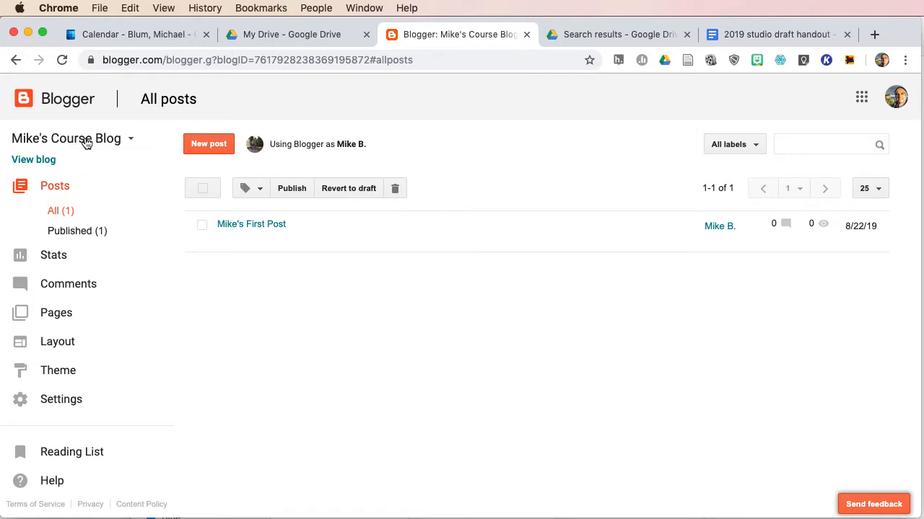
pyautogui.moveTo(54, 254)
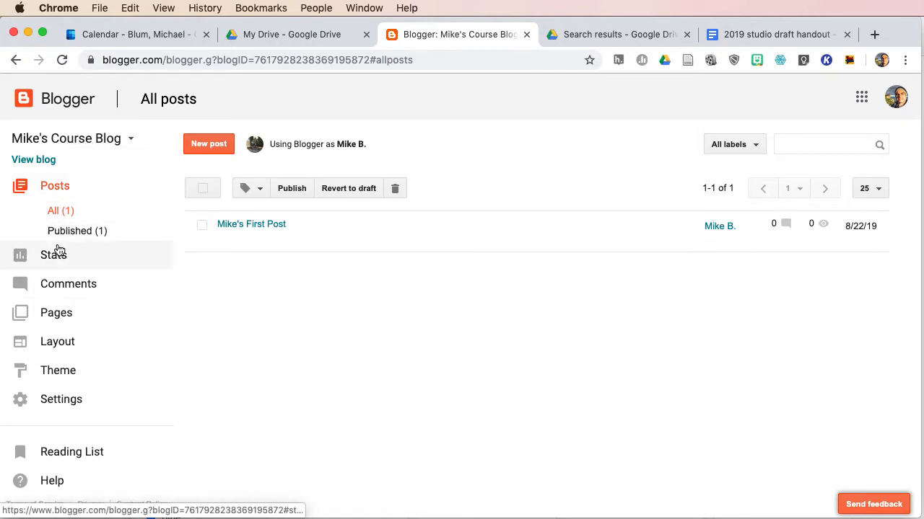
pyautogui.moveTo(60, 296)
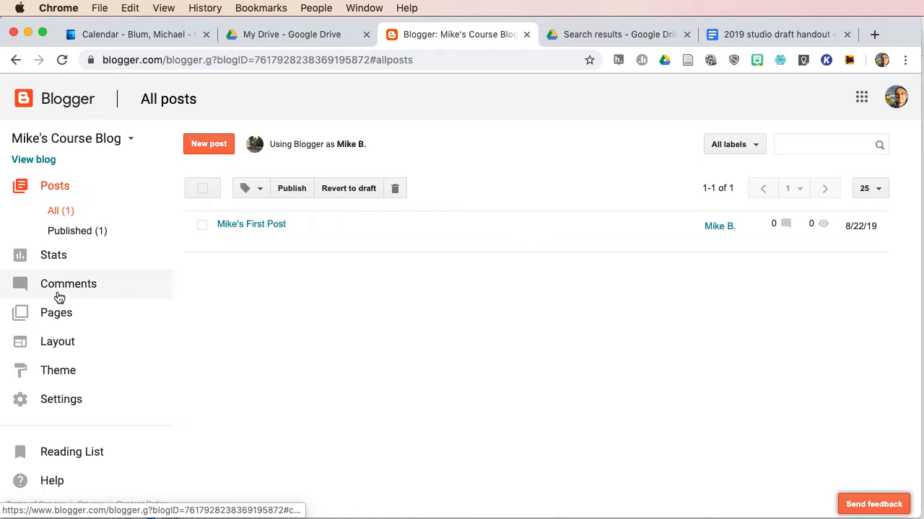
pyautogui.moveTo(60, 386)
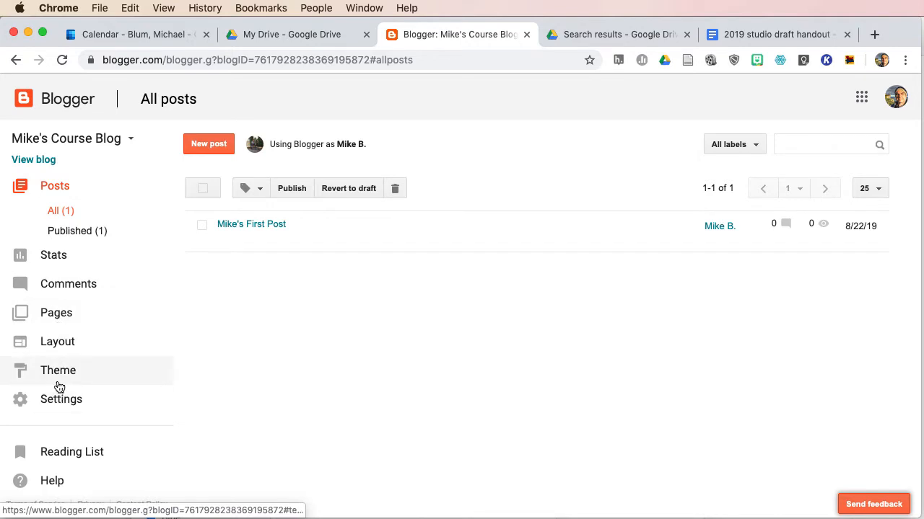
pyautogui.moveTo(60, 398)
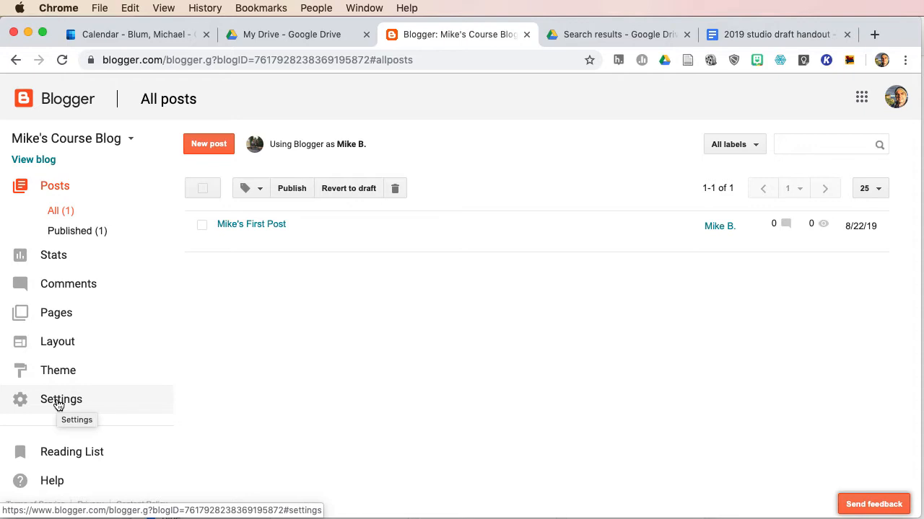
# Show the Permissions section of Basic settings: one admin author, readers limited to invited people.
pyautogui.click(60, 399)
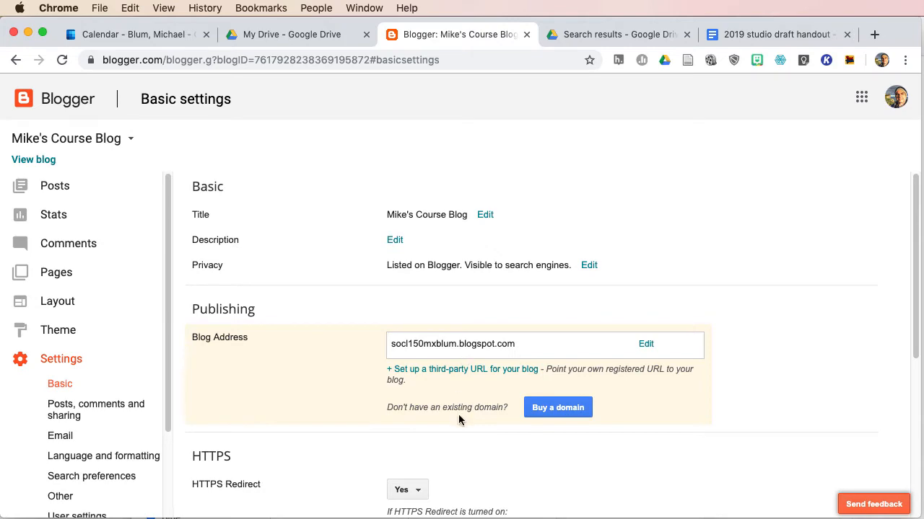
pyautogui.scroll(-3)
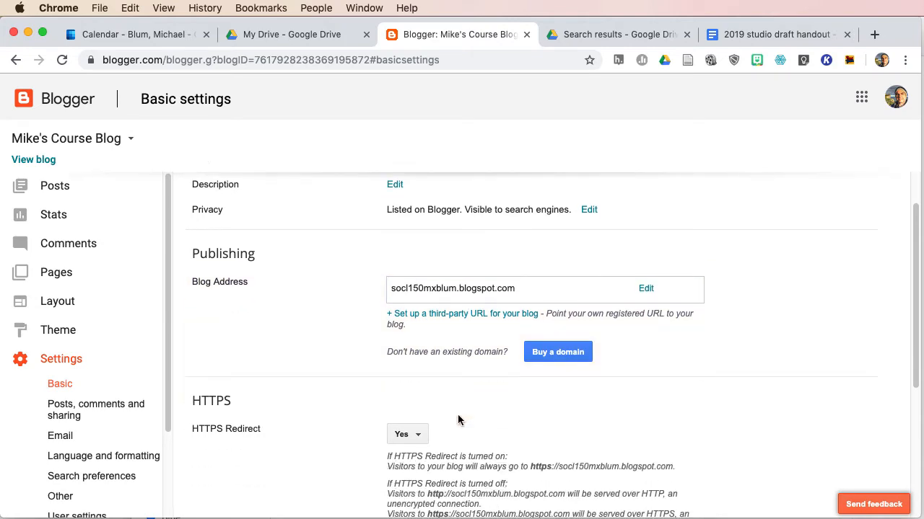
pyautogui.scroll(-3)
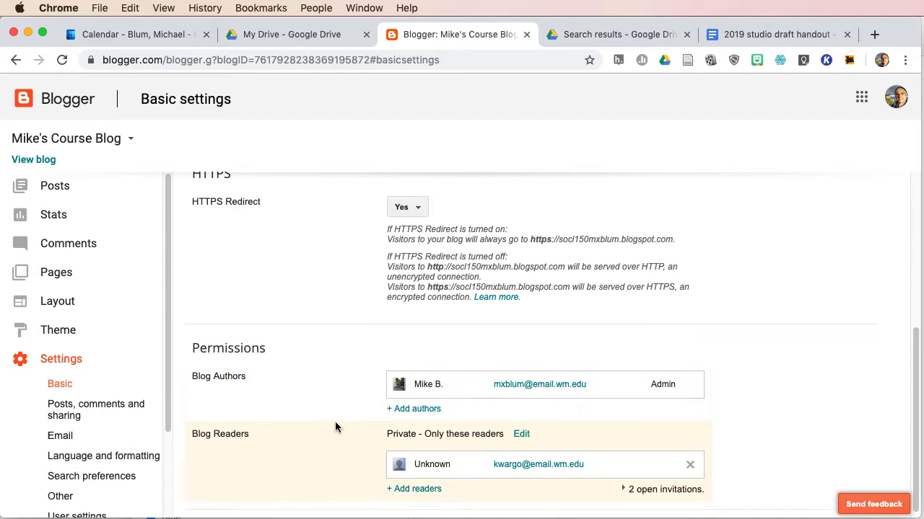
pyautogui.scroll(3)
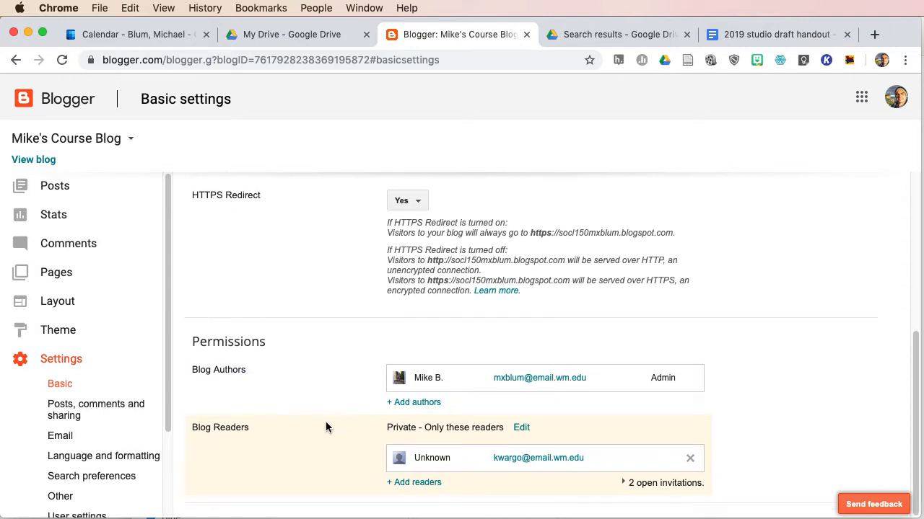
pyautogui.moveTo(320, 436)
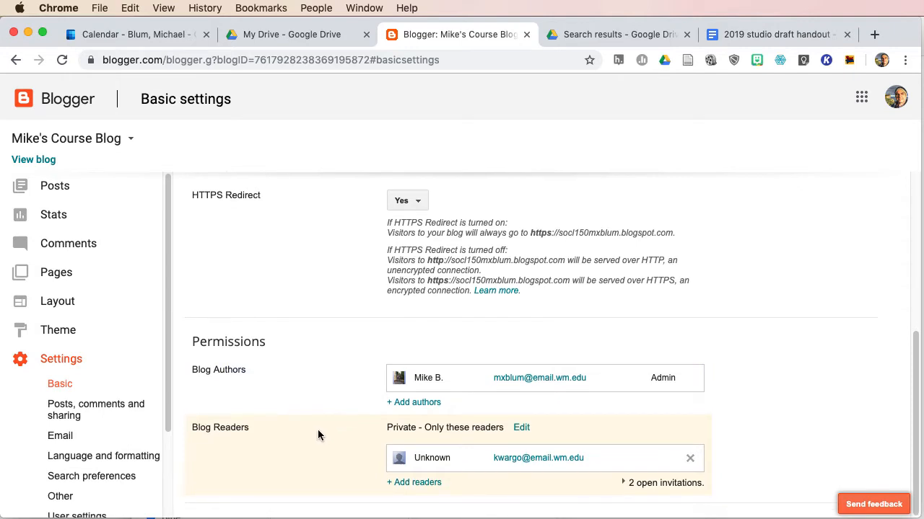
pyautogui.moveTo(234, 344)
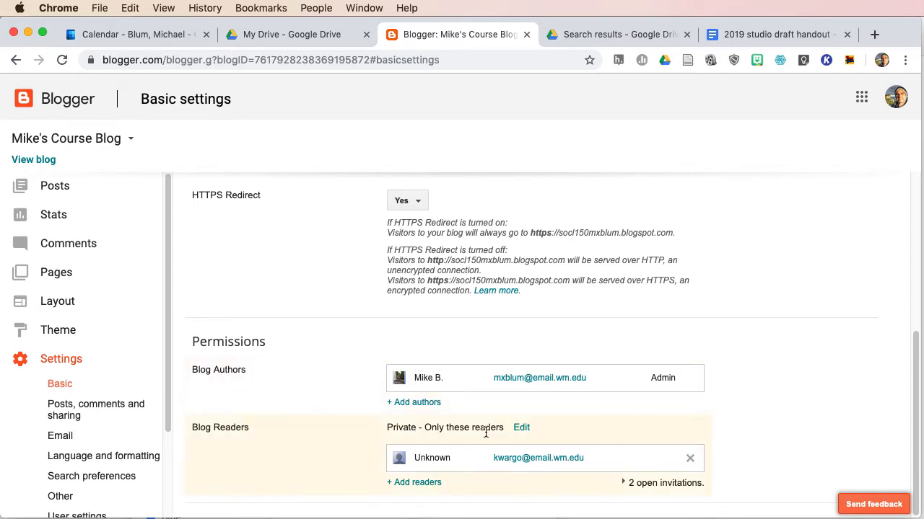
pyautogui.moveTo(521, 427)
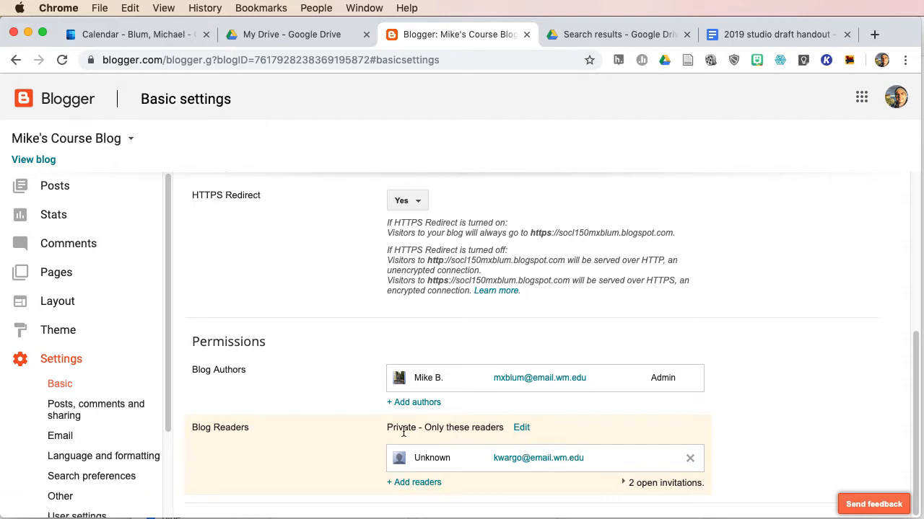
pyautogui.moveTo(522, 433)
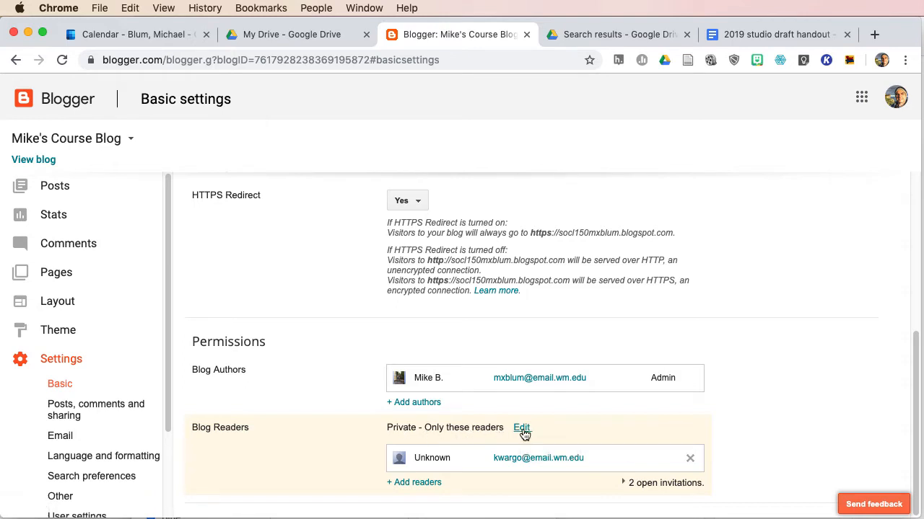
# Change Blog Readers from invited-only to Public and save the reader access.
pyautogui.click(521, 427)
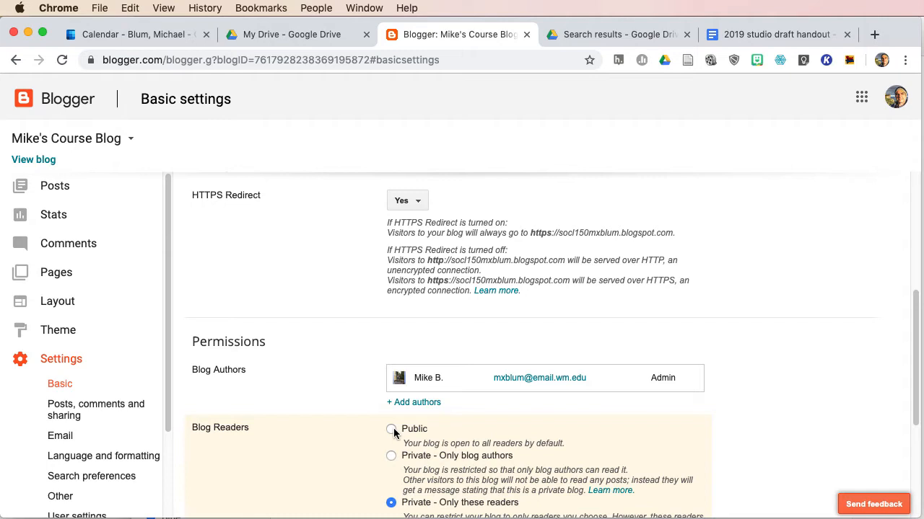
pyautogui.click(392, 429)
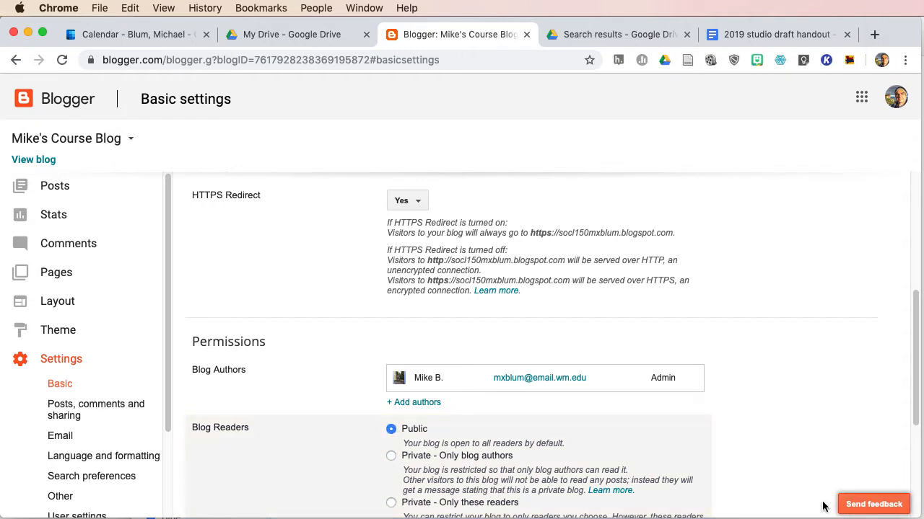
pyautogui.scroll(-3)
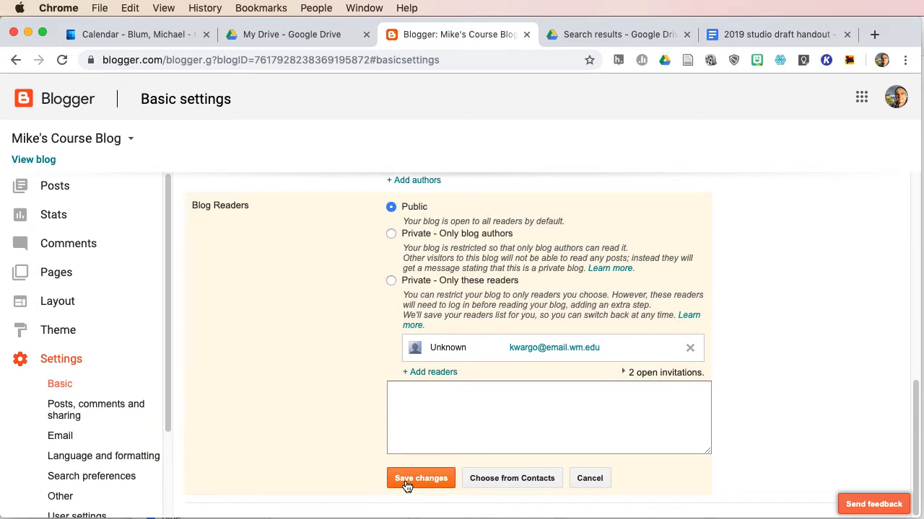
pyautogui.click(421, 479)
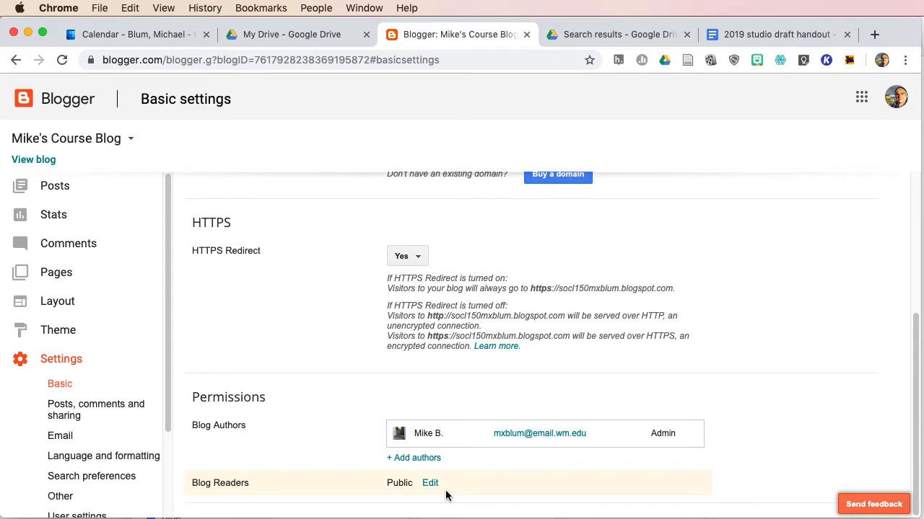
pyautogui.moveTo(443, 481)
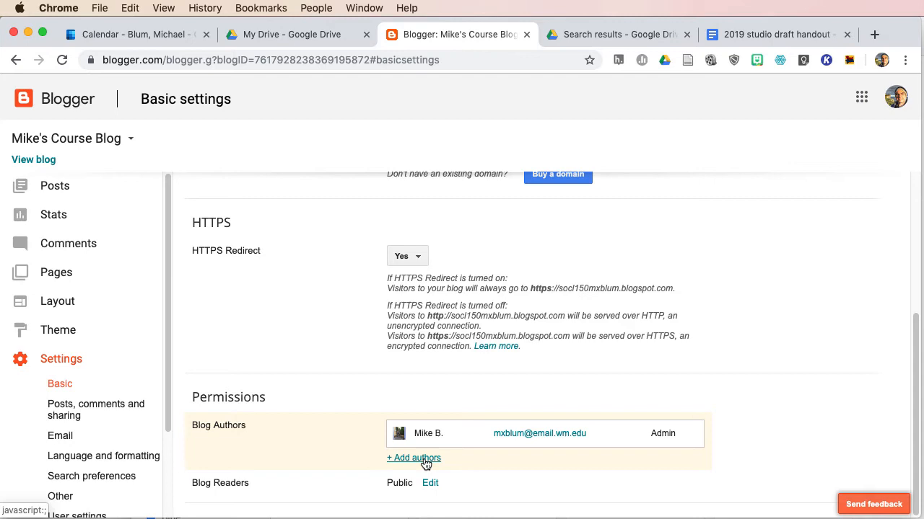
pyautogui.click(413, 458)
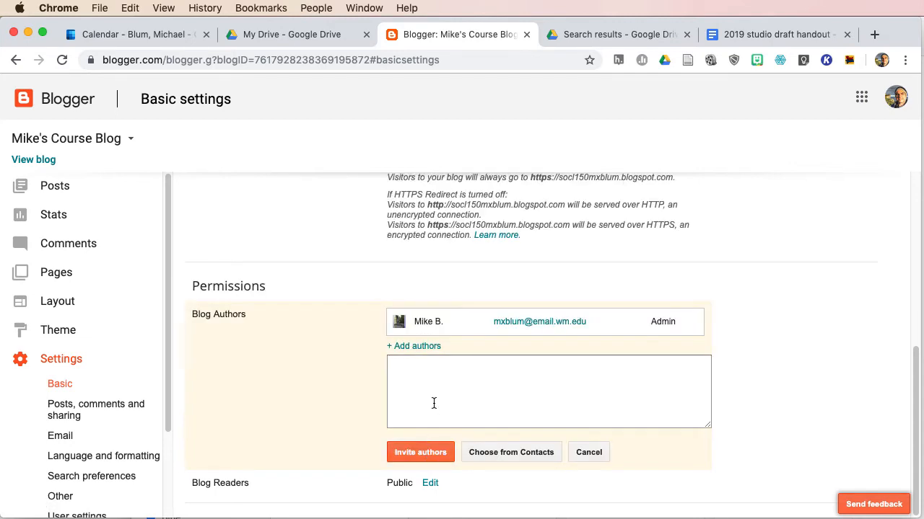
pyautogui.moveTo(589, 453)
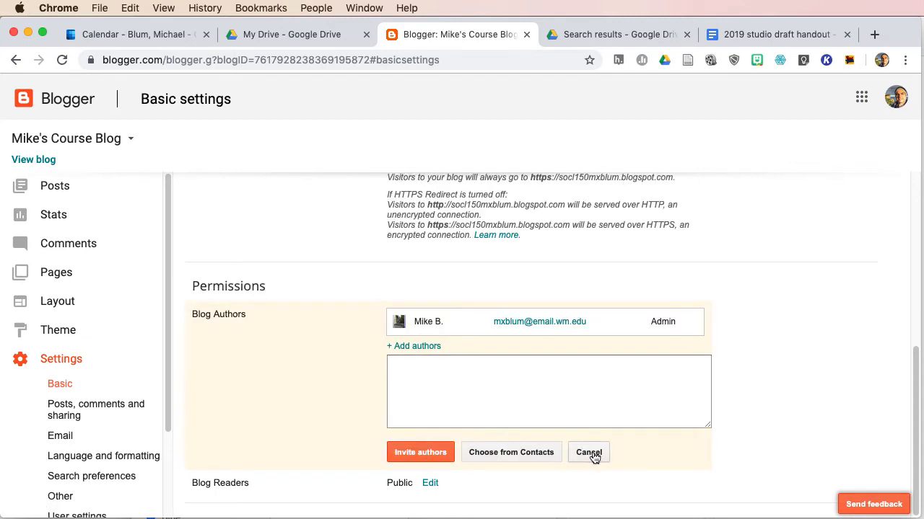
pyautogui.click(589, 453)
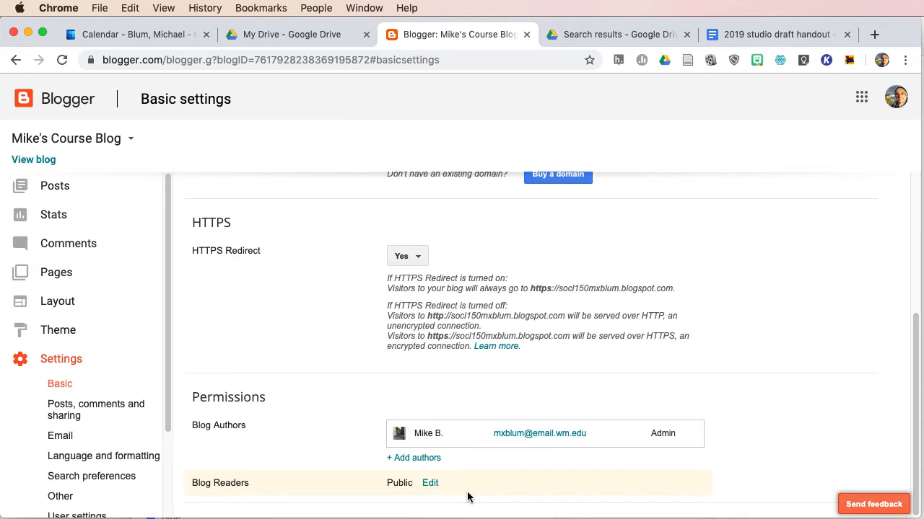
pyautogui.moveTo(450, 496)
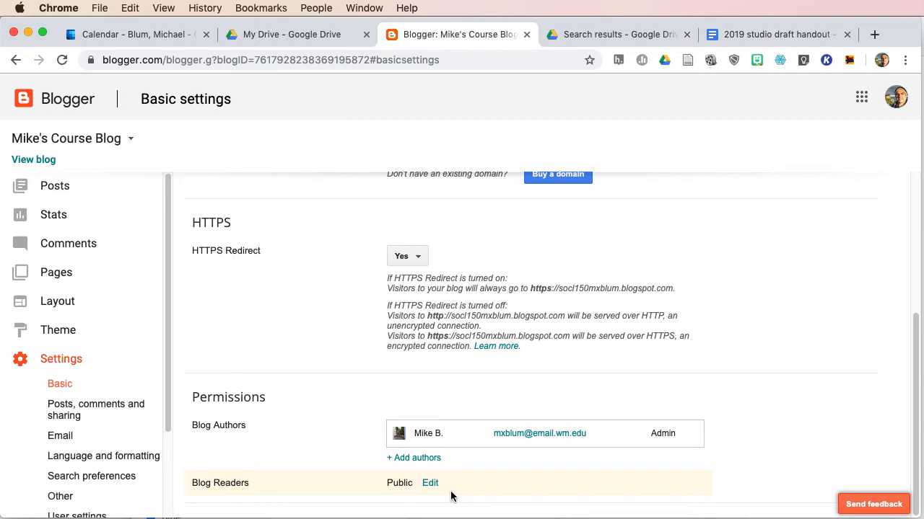
# Choose 'Private - Only these readers' for Blog Readers without saving yet.
pyautogui.click(430, 482)
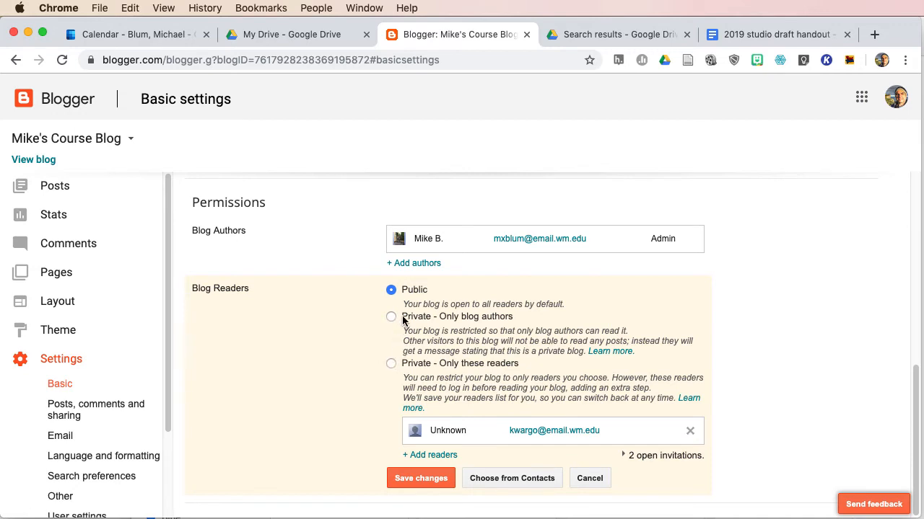
pyautogui.moveTo(393, 366)
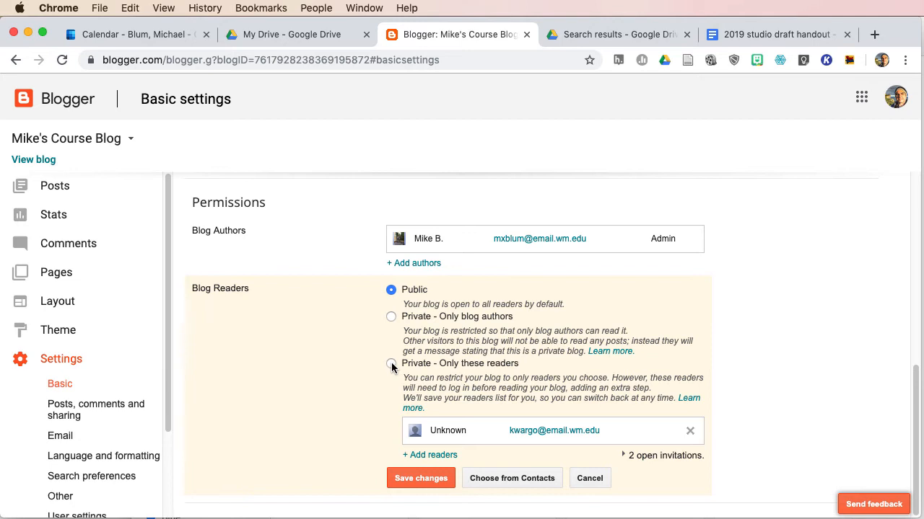
pyautogui.click(390, 364)
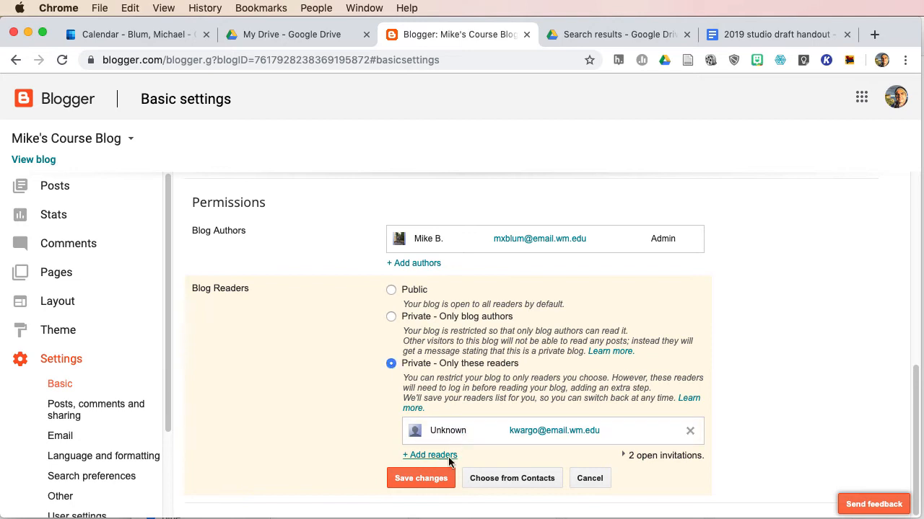
pyautogui.moveTo(430, 454)
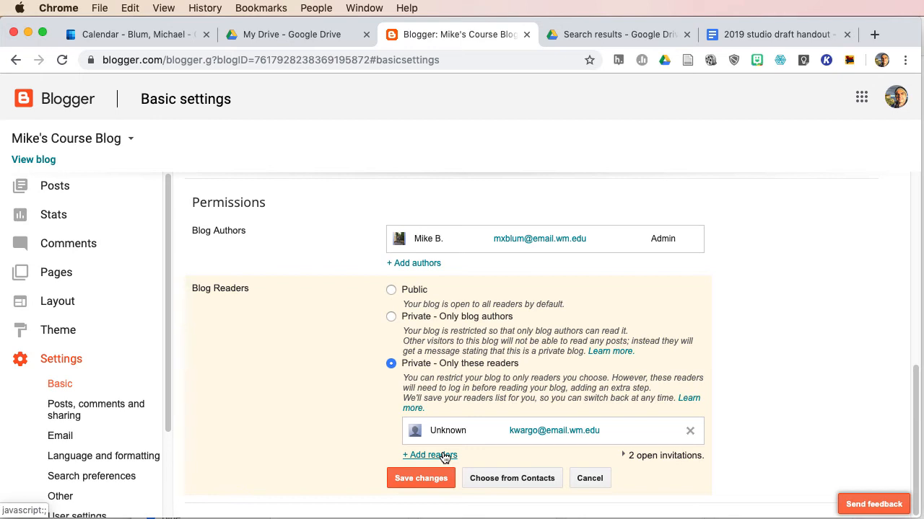
pyautogui.moveTo(638, 459)
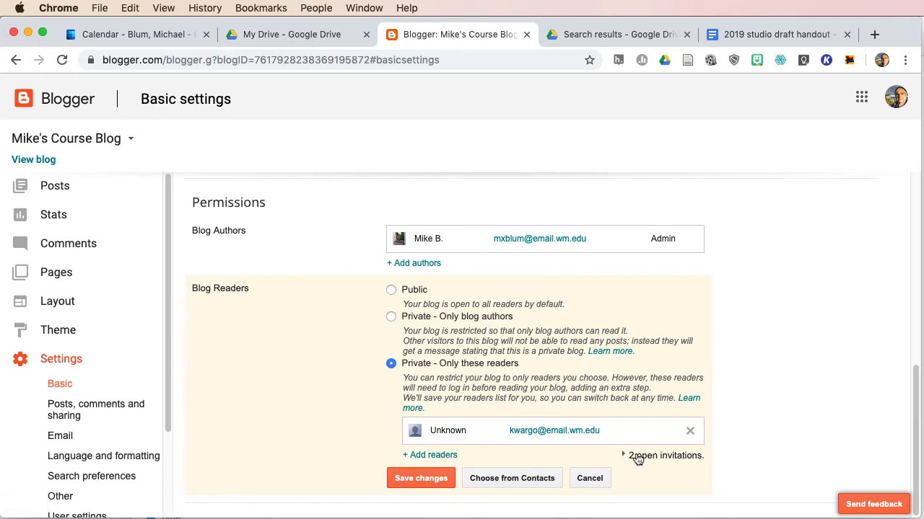
pyautogui.moveTo(626, 459)
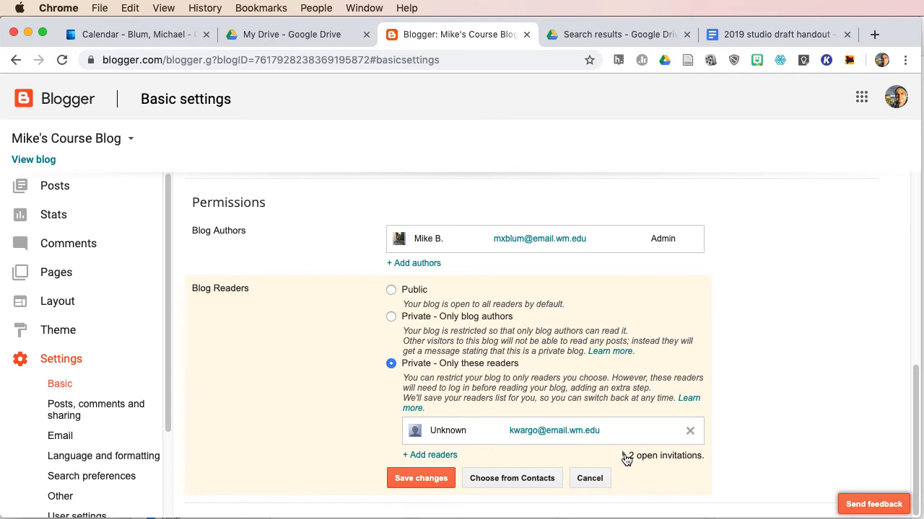
pyautogui.click(430, 456)
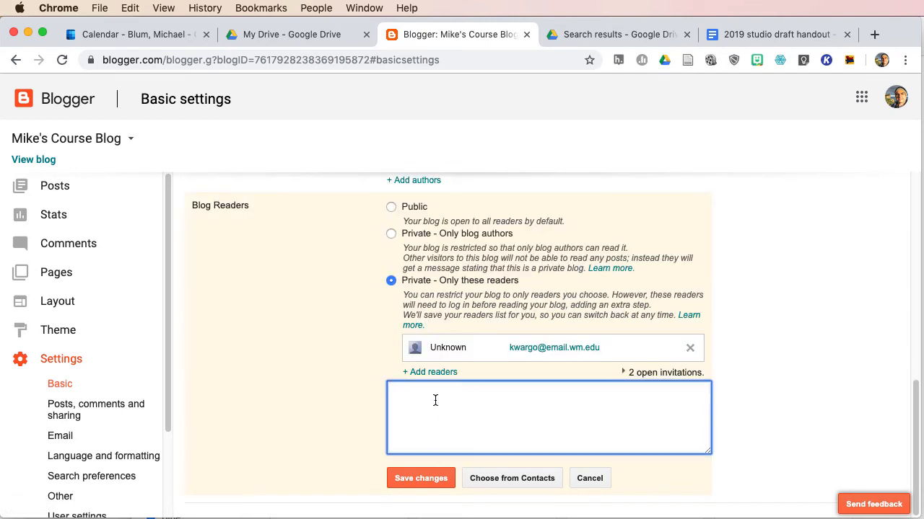
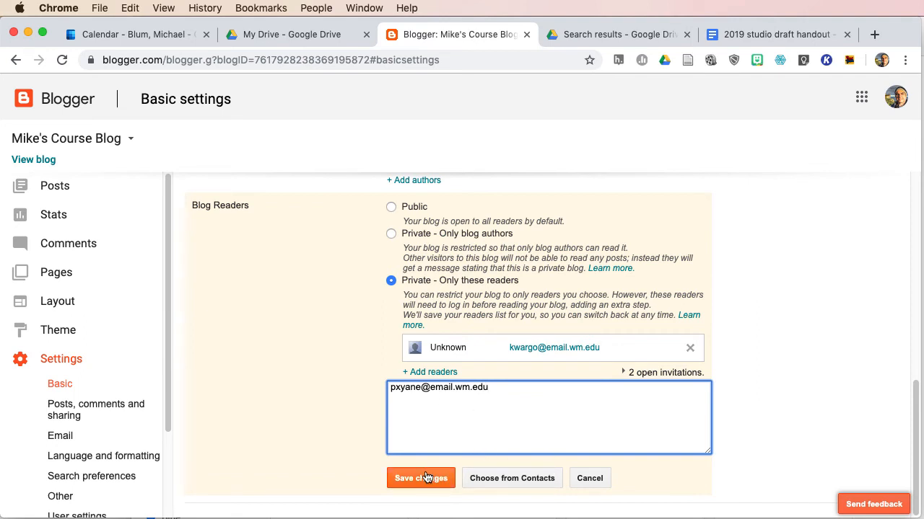
pyautogui.click(421, 478)
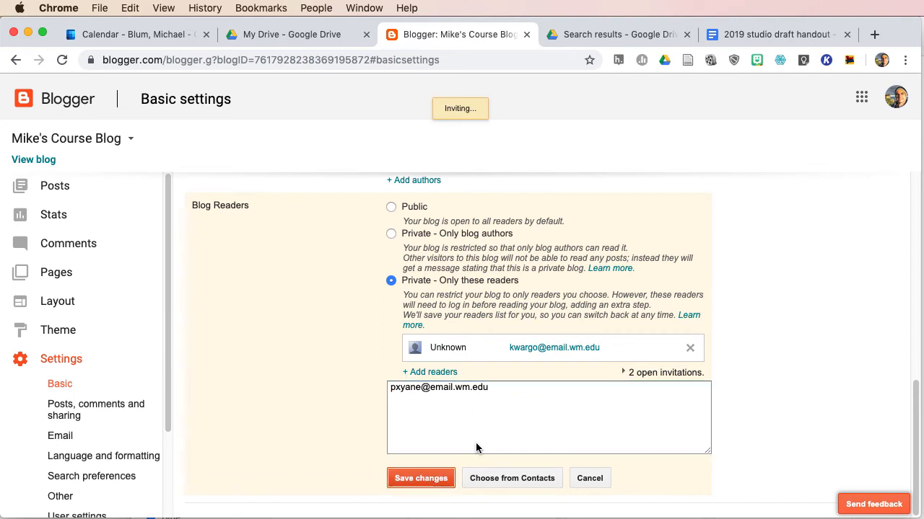
pyautogui.click(422, 479)
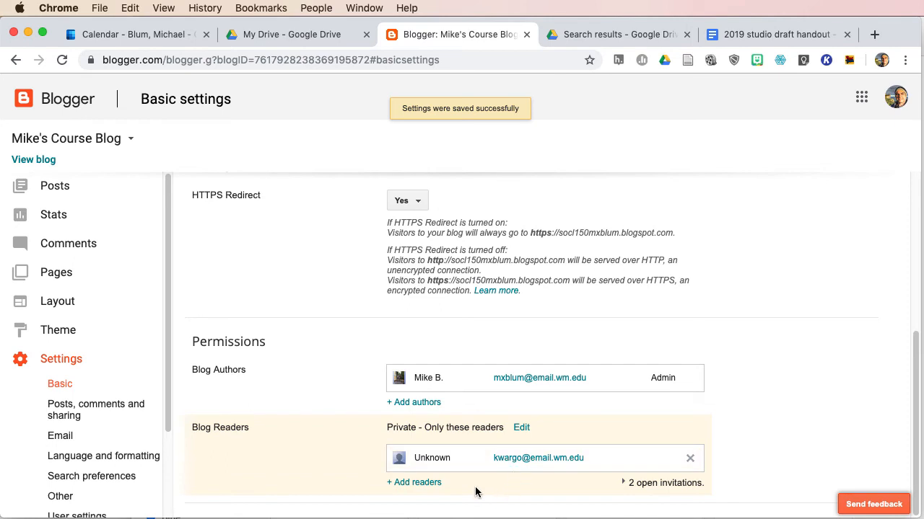
pyautogui.moveTo(513, 495)
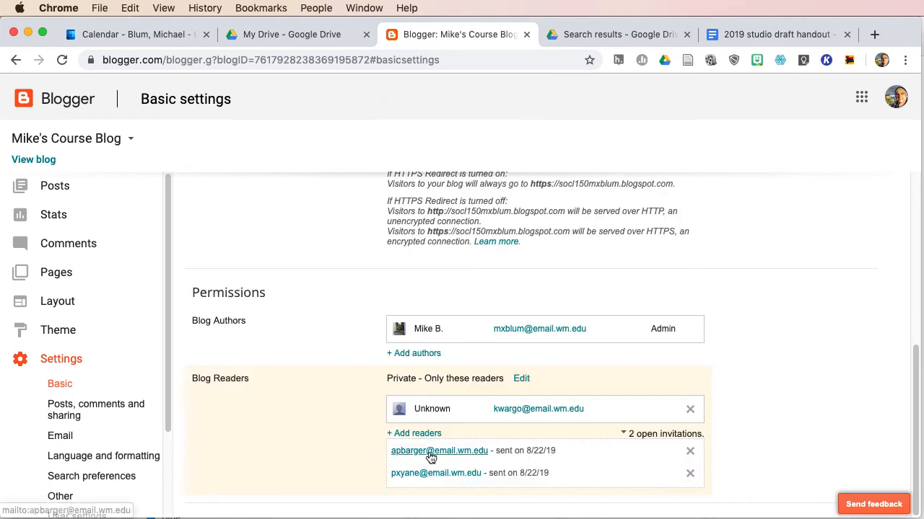
pyautogui.moveTo(771, 491)
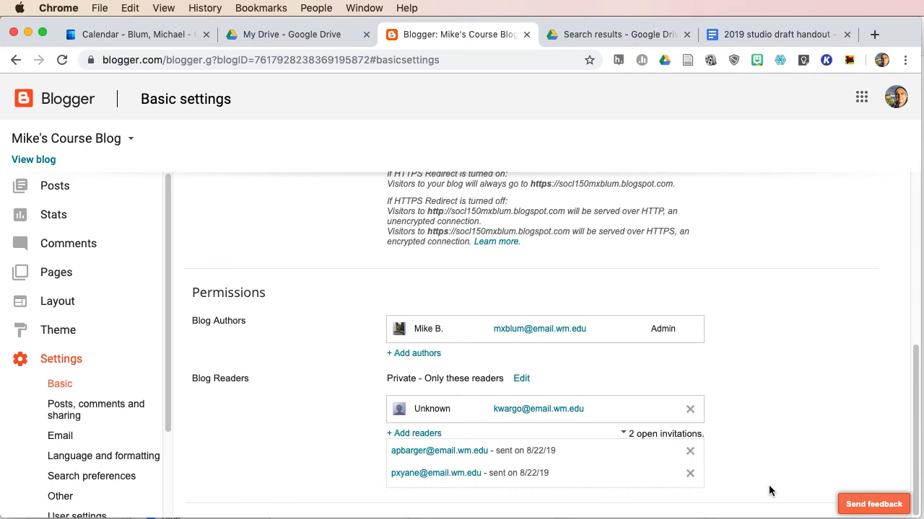